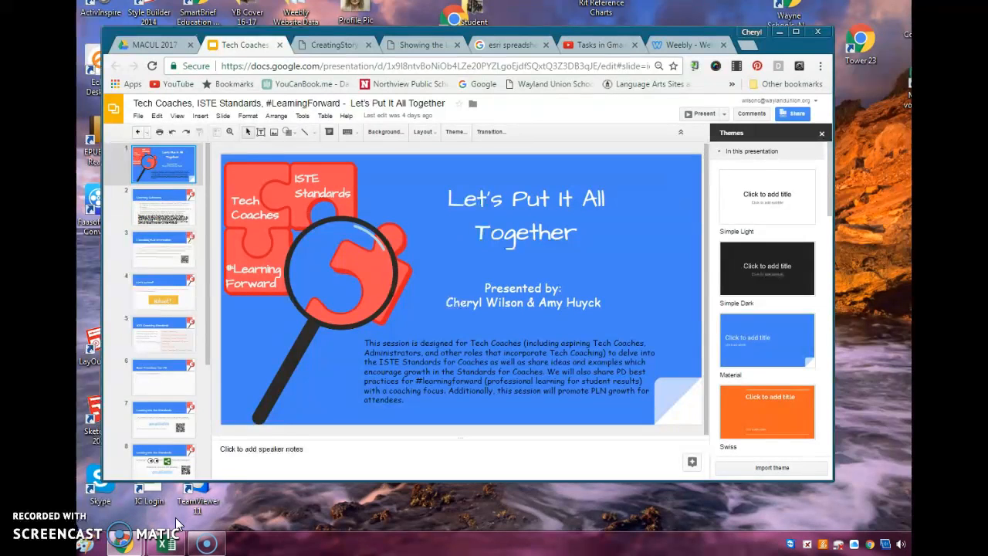
mouse_move(121, 460)
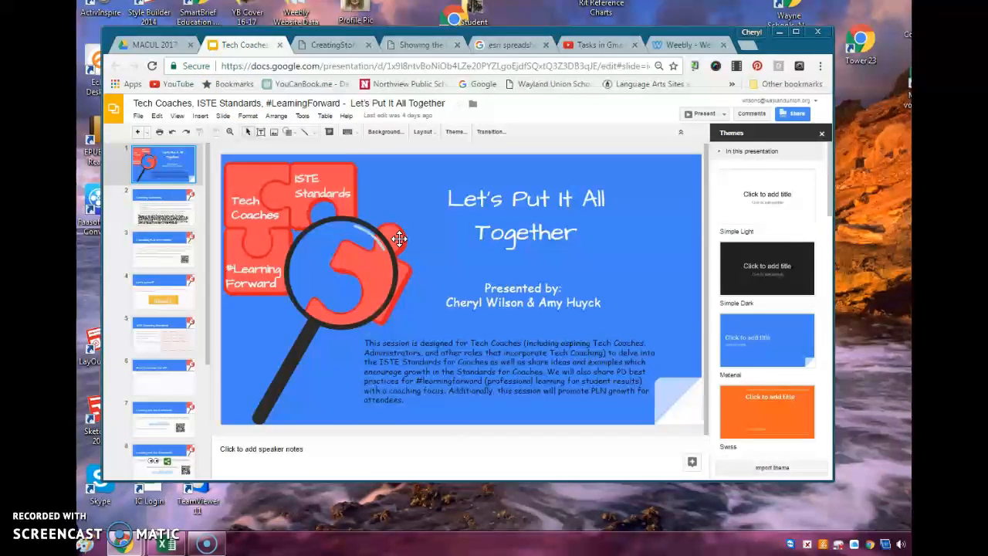
mouse_move(442, 219)
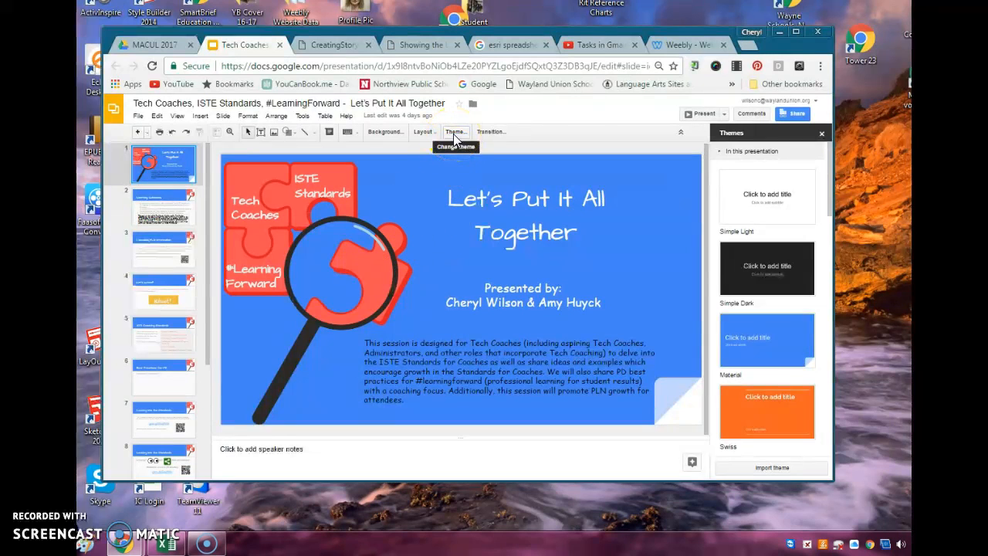
mouse_move(830, 193)
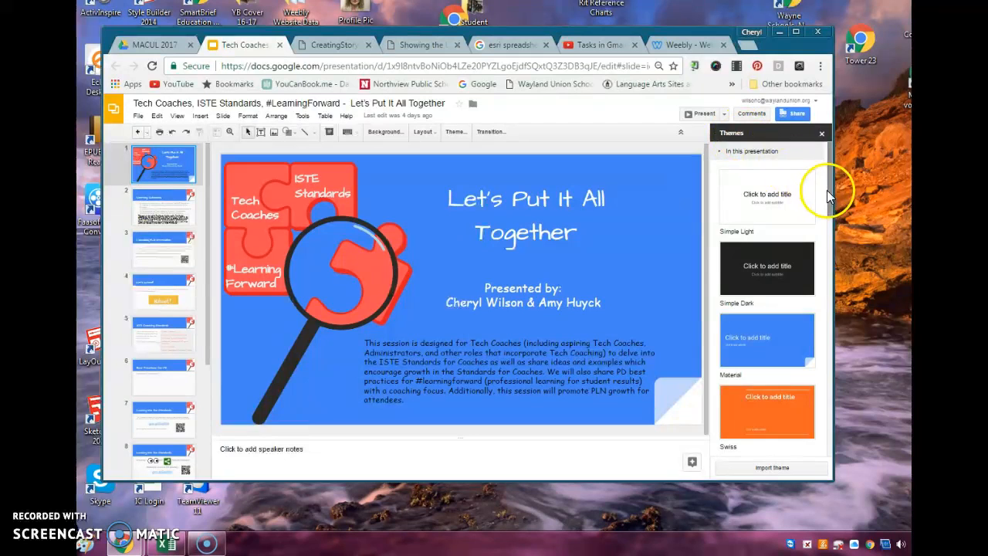
Step: Open the master slide editor for the Material theme from the View menu
scroll("down", 3)
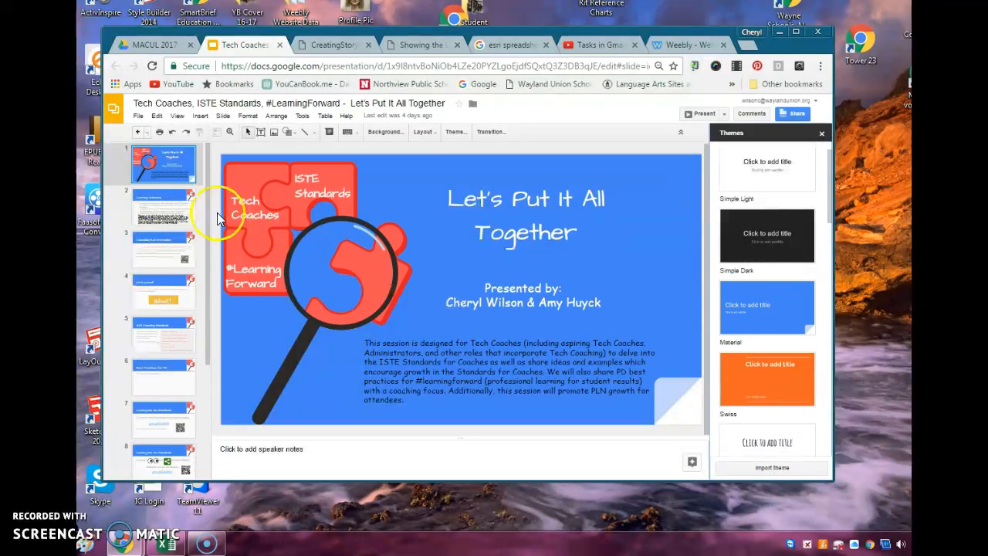
left_click(178, 115)
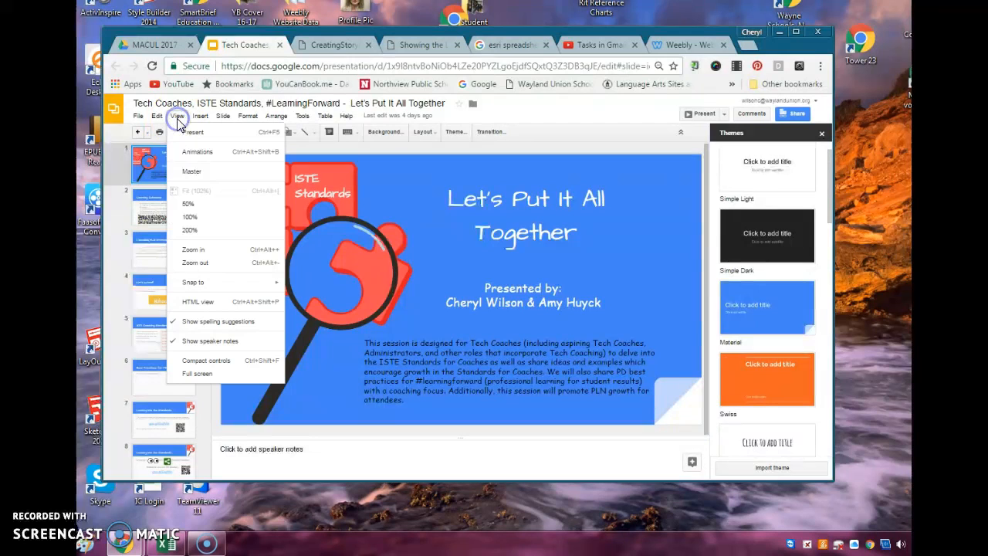
mouse_move(191, 171)
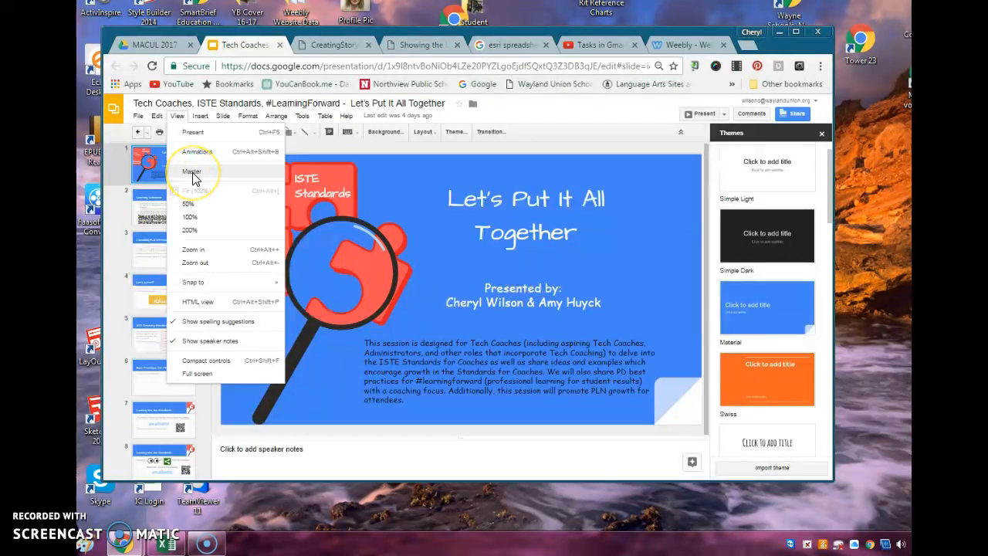
left_click(191, 171)
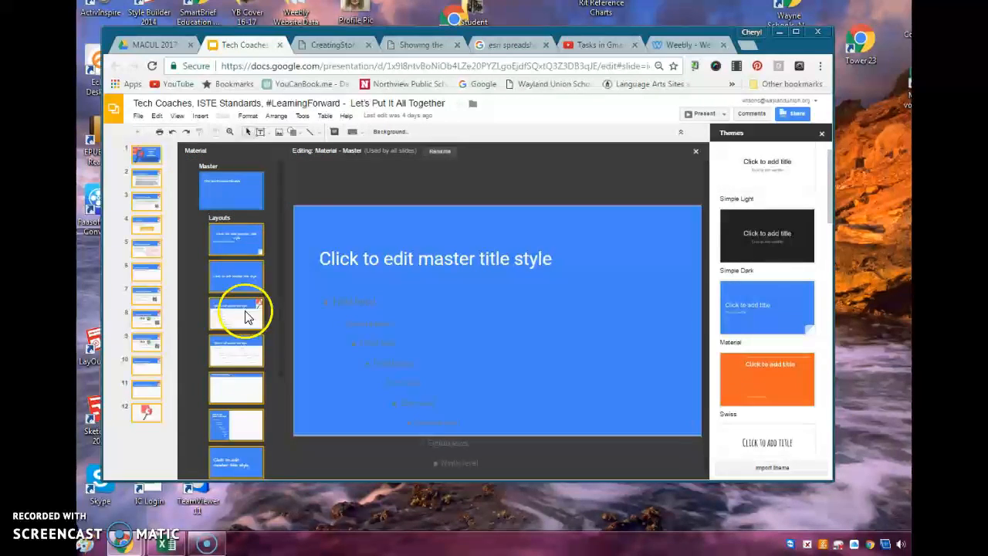
Step: Review the Title slide layout, then the Title and body layout
left_click(236, 237)
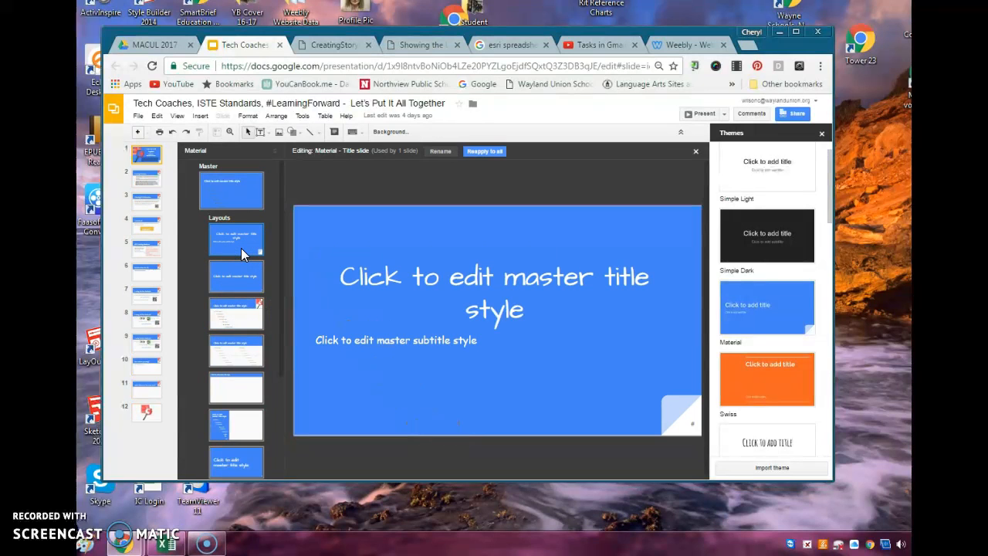
left_click(236, 312)
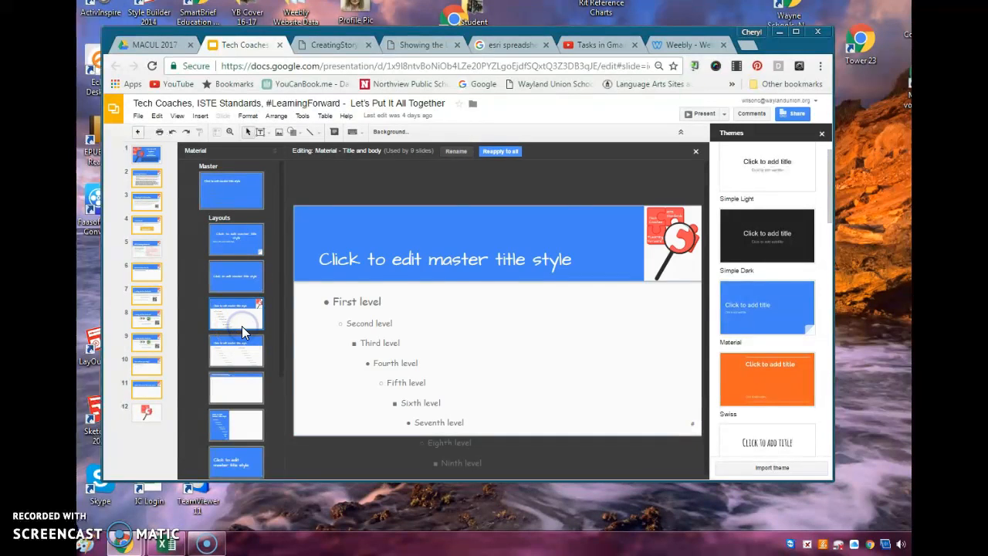
mouse_move(673, 271)
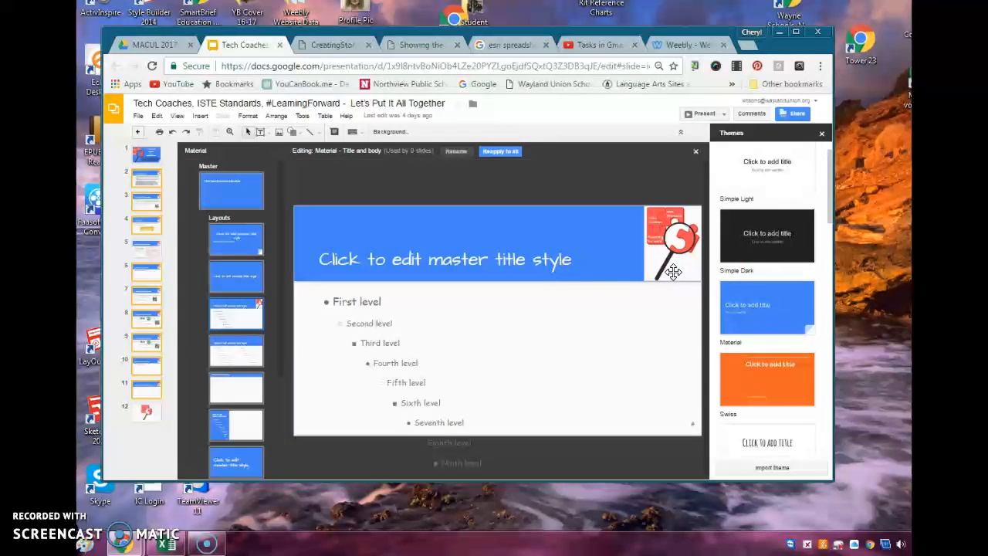
mouse_move(493, 272)
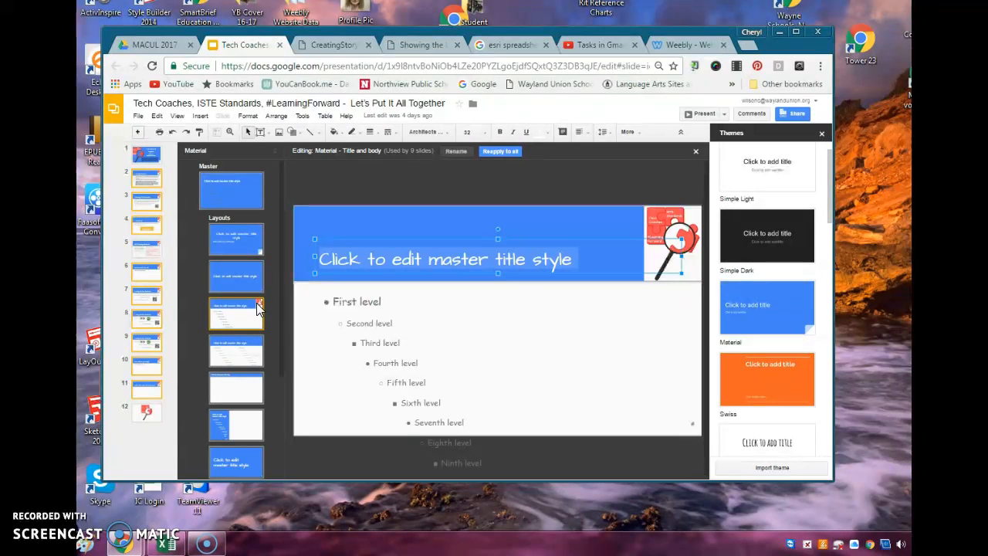
mouse_move(424, 192)
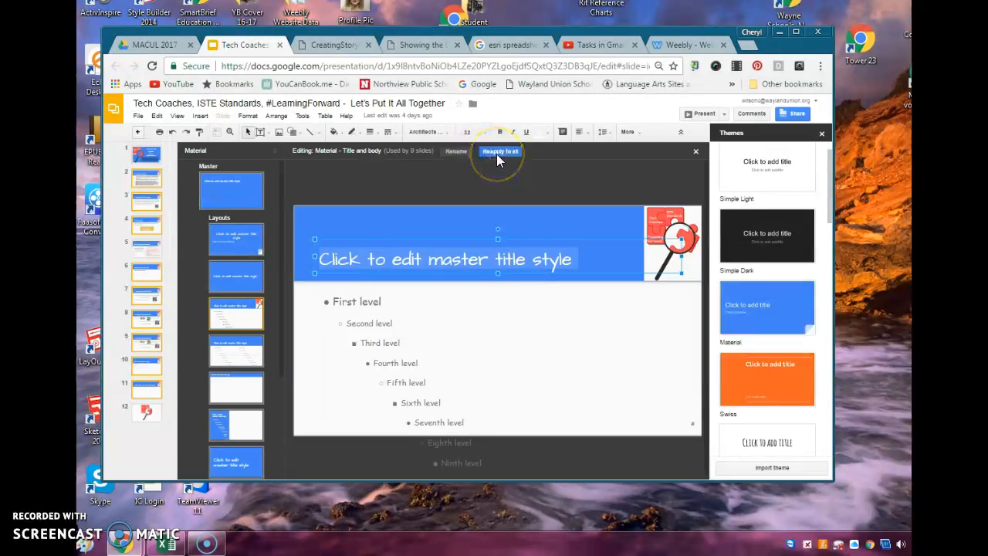
mouse_move(694, 151)
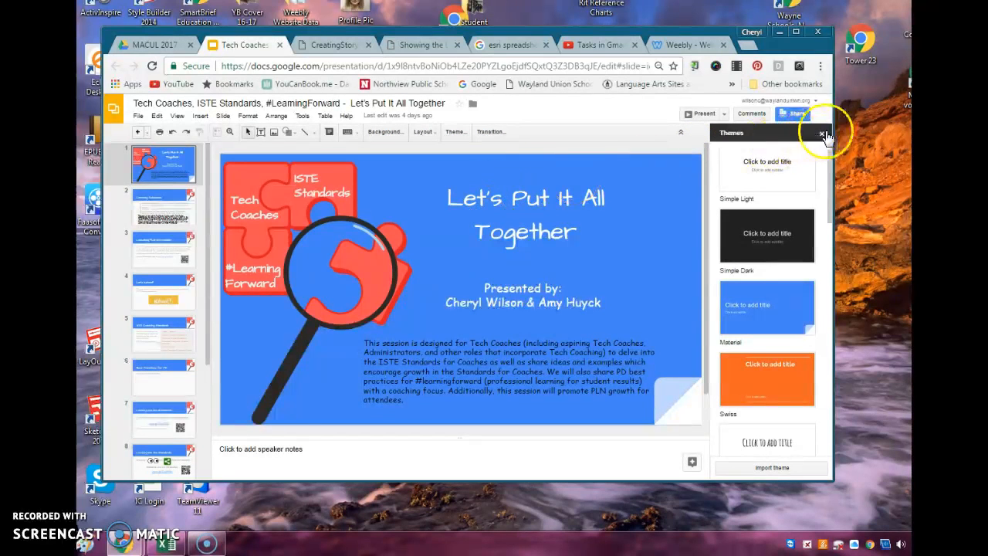
Step: Close the Themes sidebar and bring up the Present dropdown choices
left_click(821, 132)
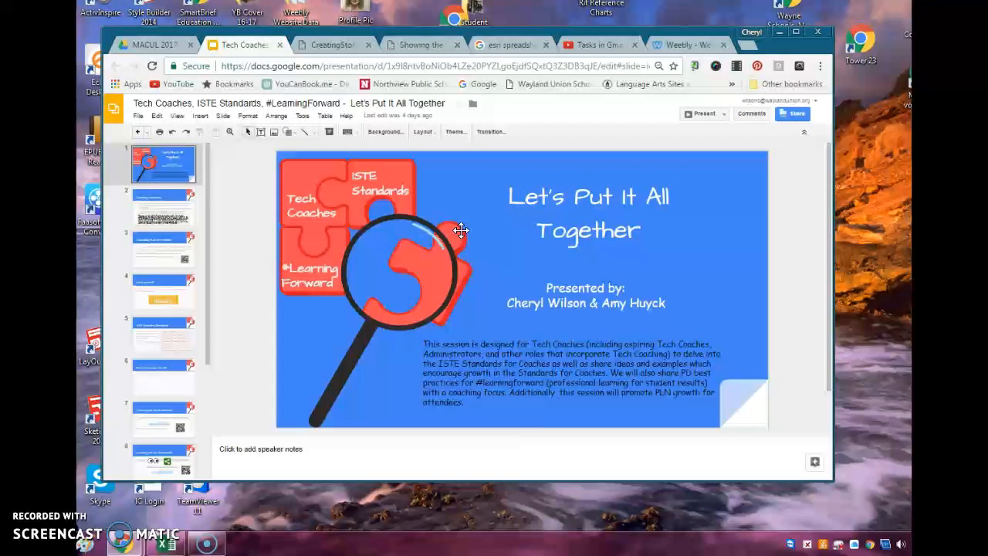
mouse_move(661, 139)
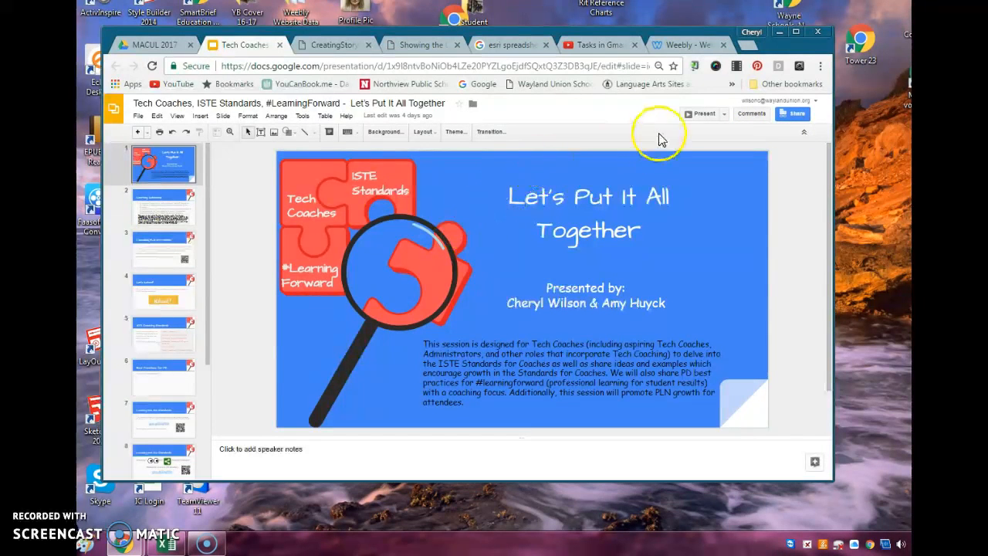
mouse_move(698, 117)
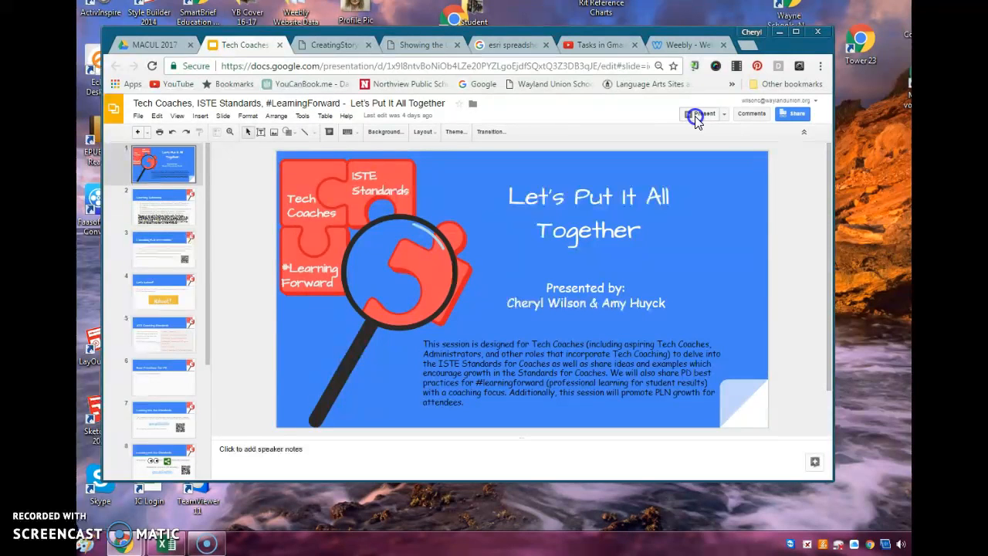
left_click(701, 114)
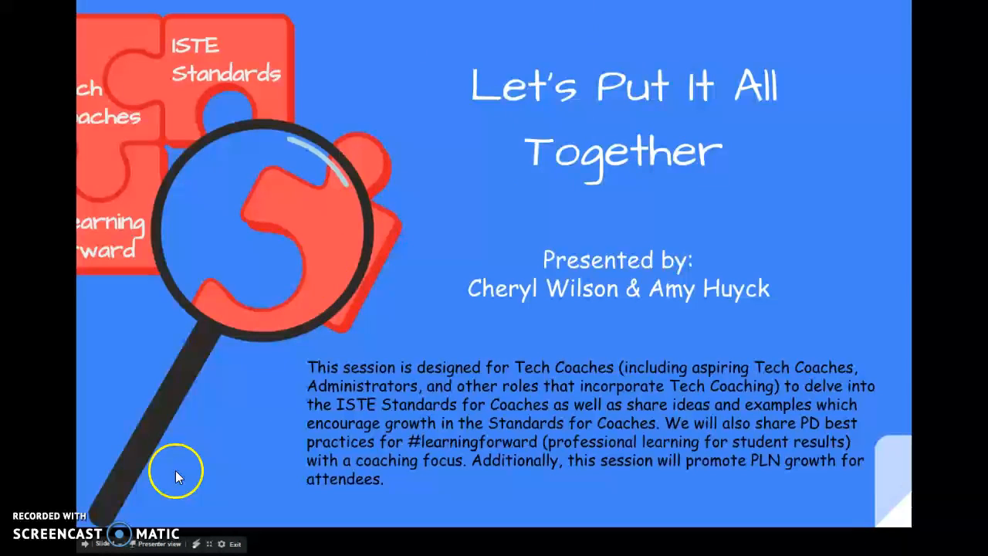
mouse_move(161, 547)
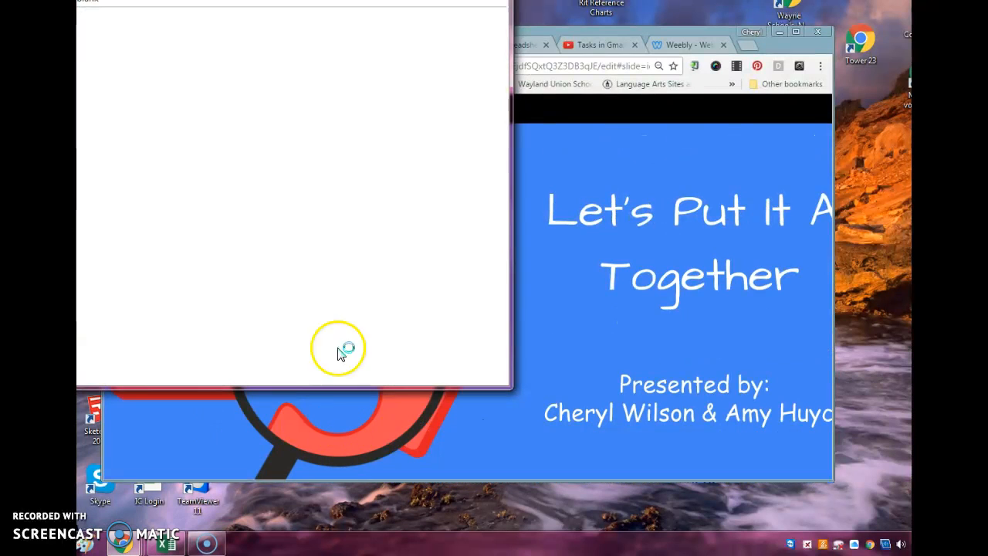
mouse_move(240, 8)
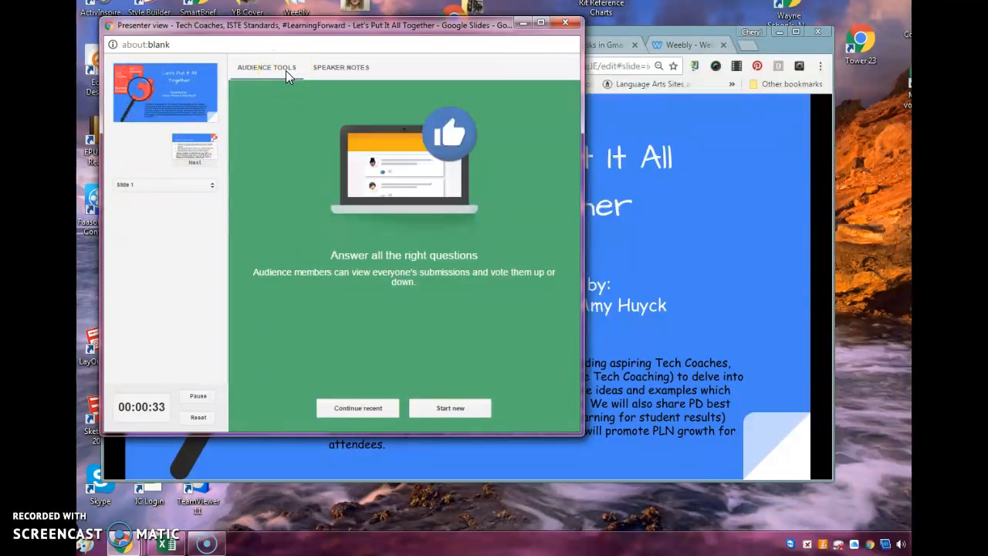
Step: Start a new Audience Q&A session from the Audience Tools card
left_click(451, 408)
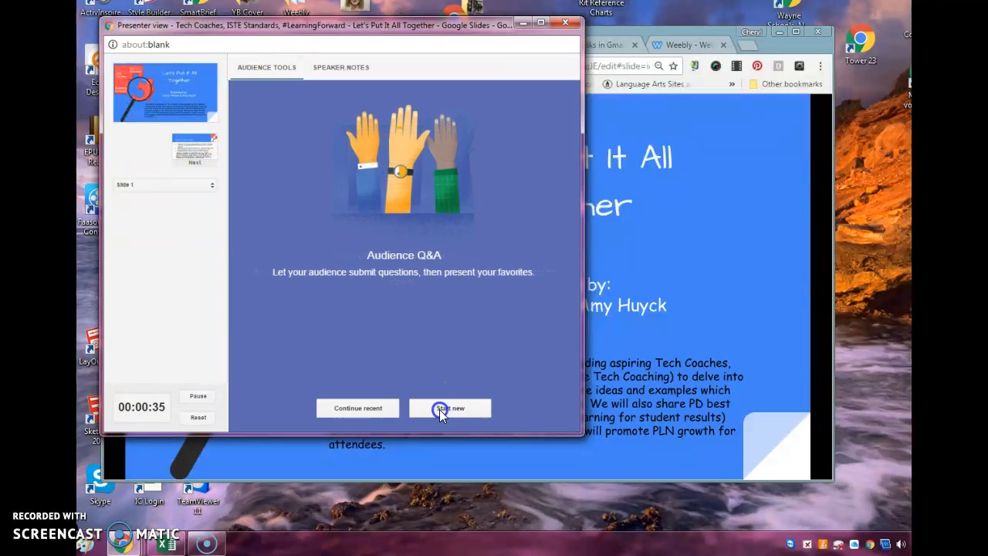
left_click(450, 407)
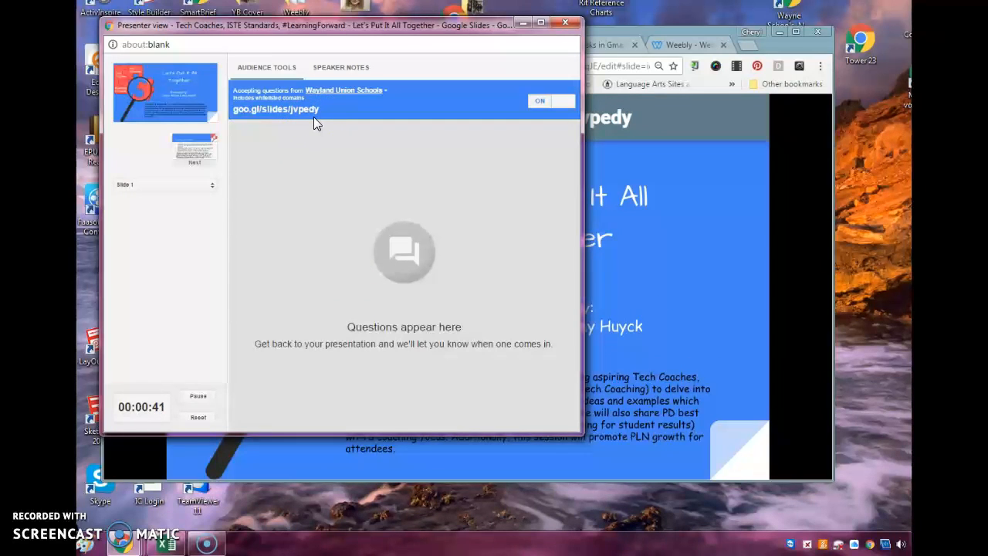
mouse_move(318, 126)
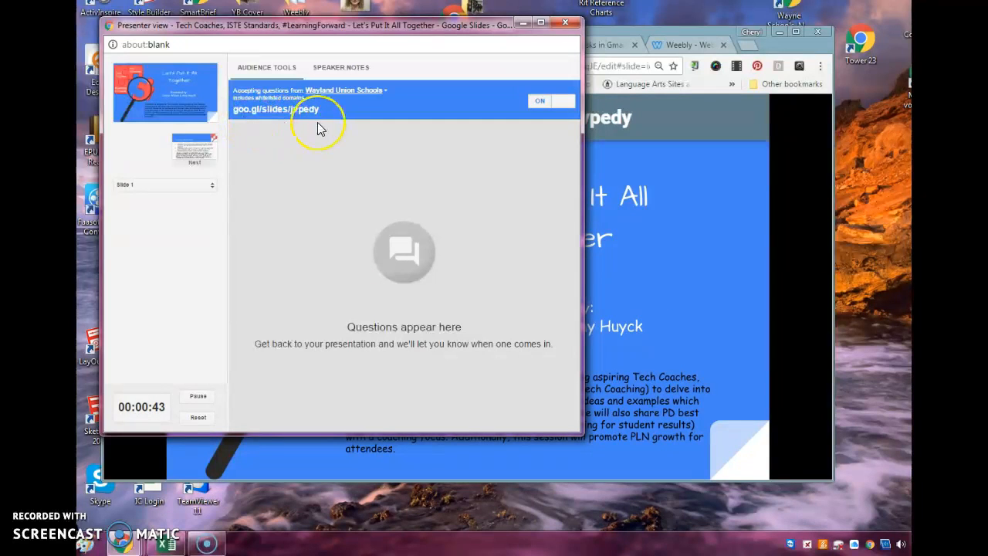
mouse_move(414, 234)
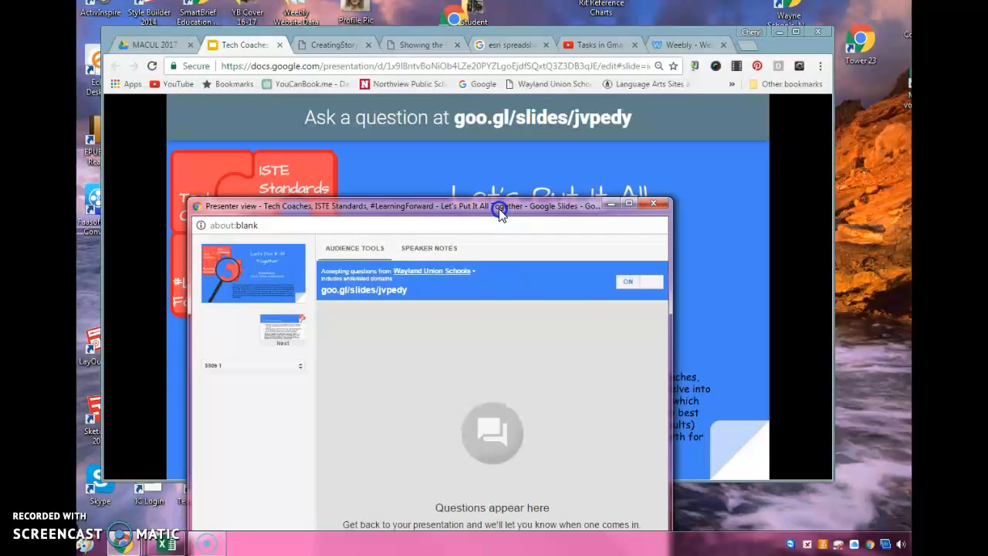
Step: Drag the Presenter view window down, then back up over the presentation's middle
left_click_drag(502, 204, 667, 377)
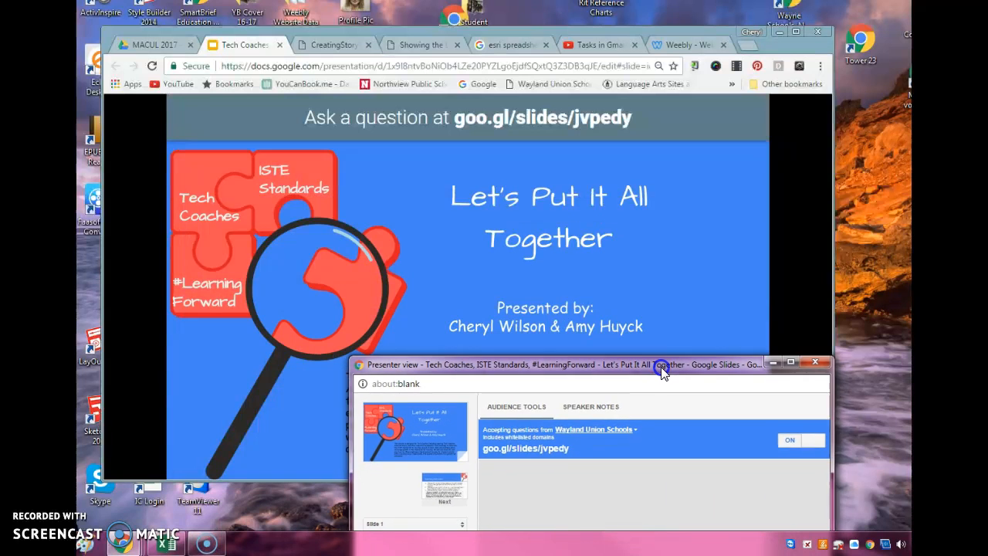
left_click_drag(664, 364, 540, 155)
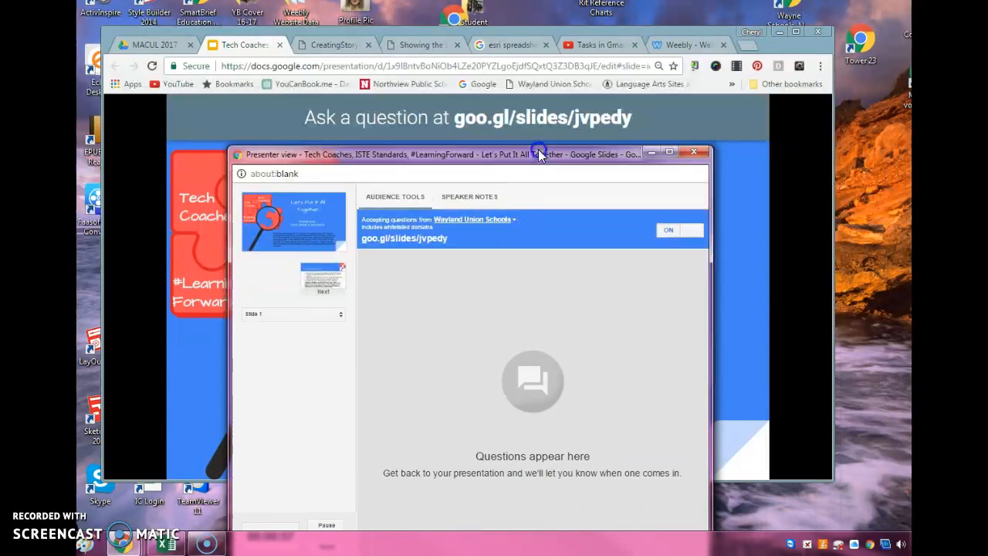
left_click_drag(464, 155, 463, 83)
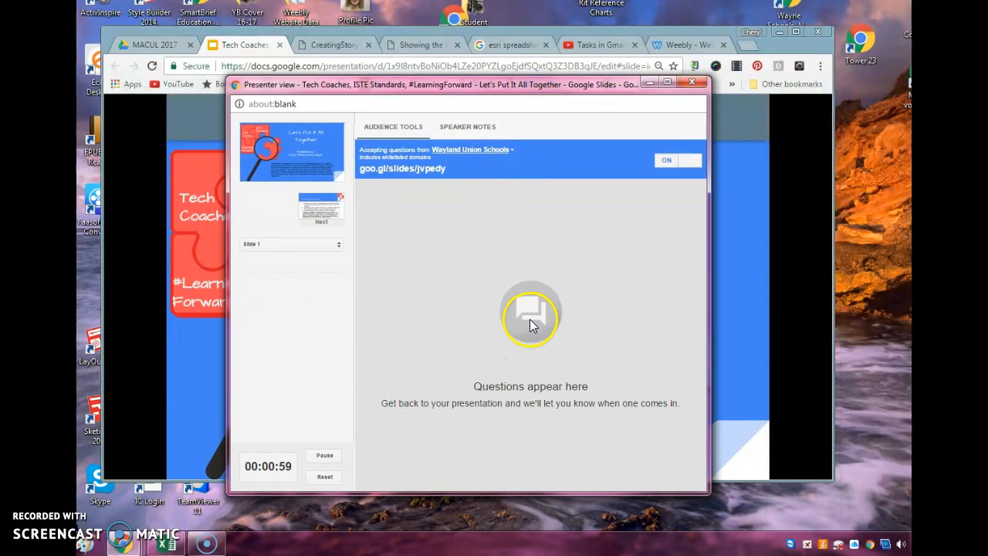
mouse_move(301, 177)
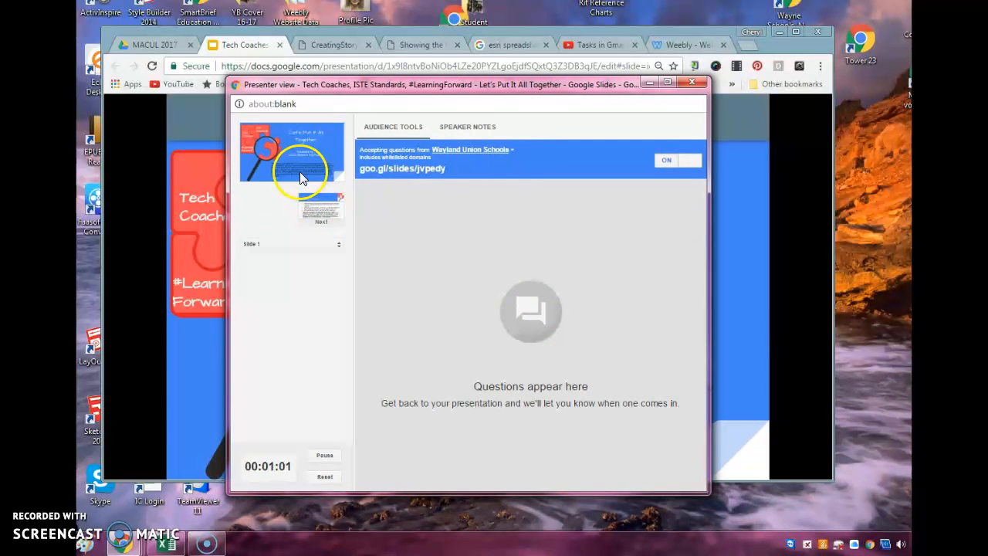
mouse_move(346, 188)
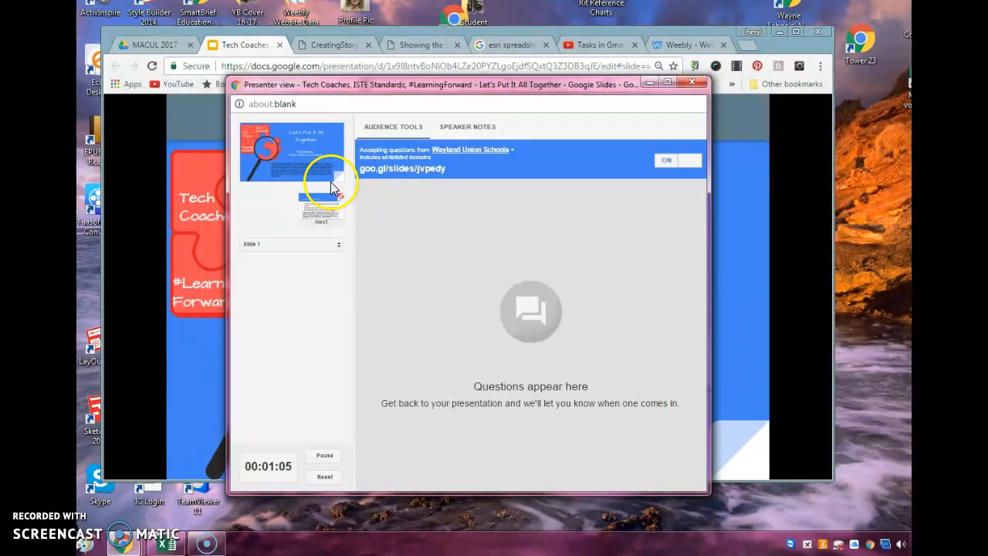
mouse_move(332, 188)
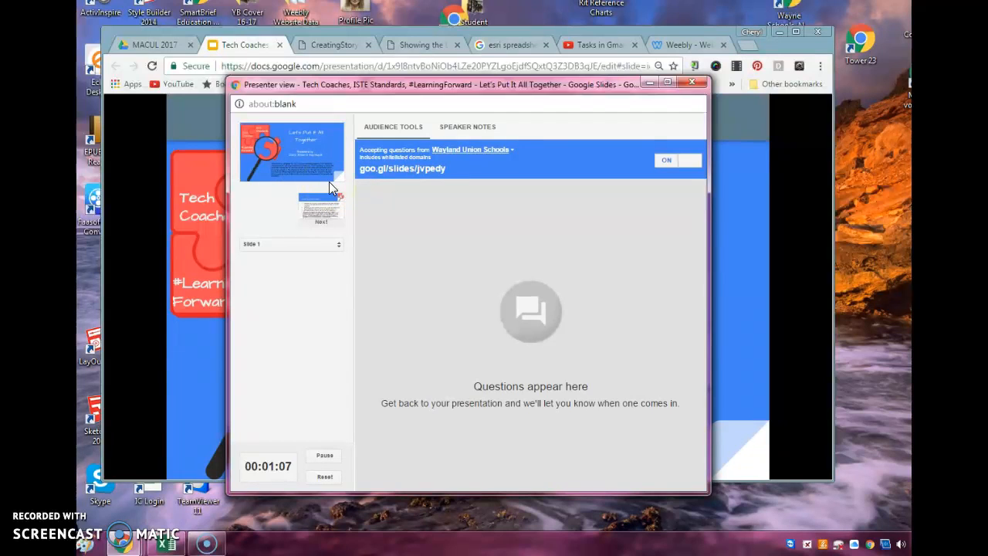